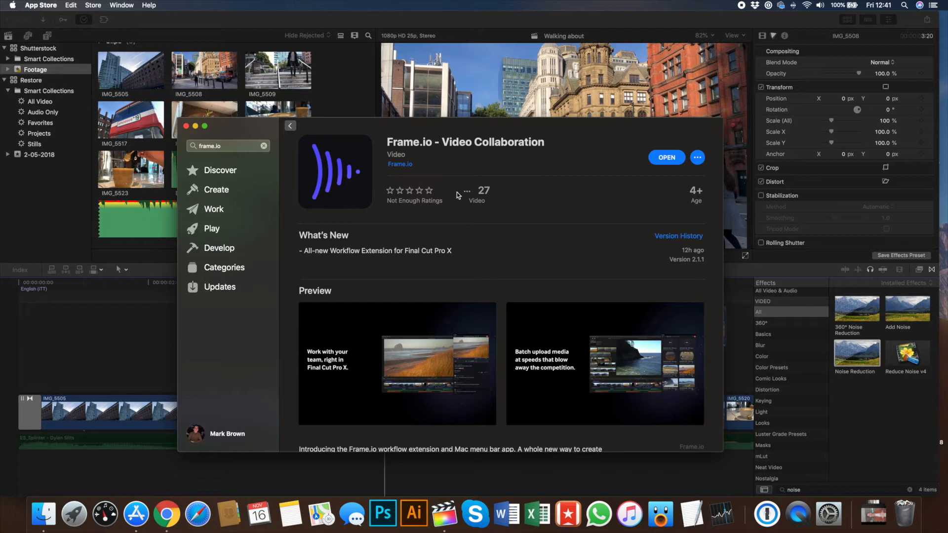
pyautogui.moveTo(424, 187)
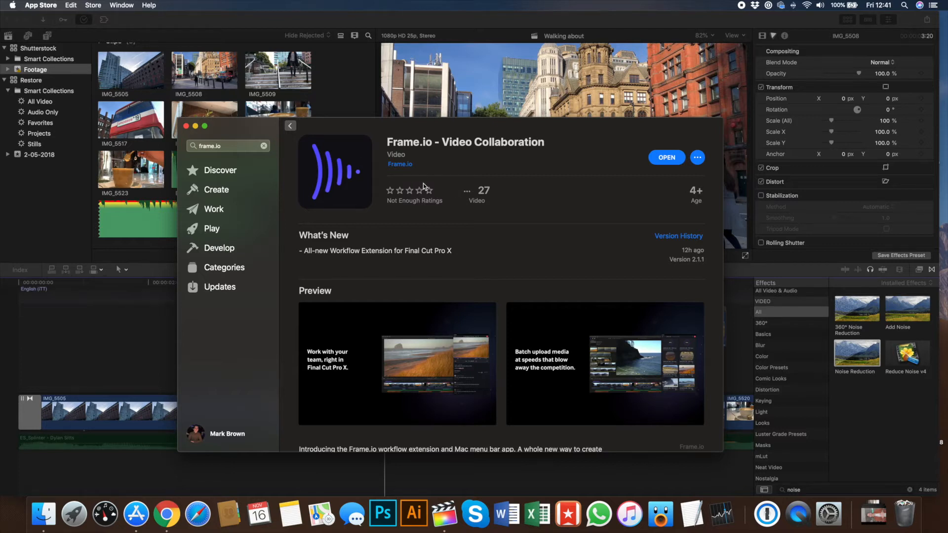
pyautogui.moveTo(435, 186)
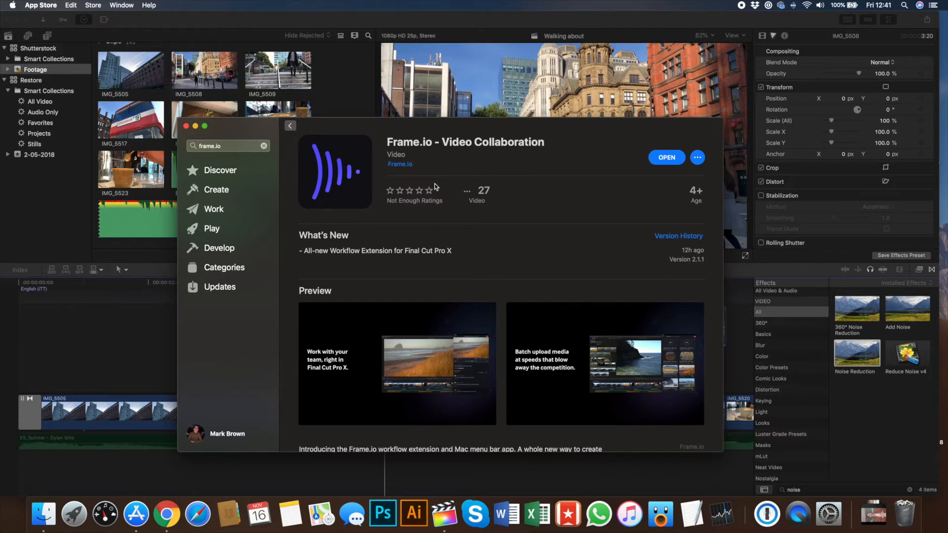
pyautogui.moveTo(384, 246)
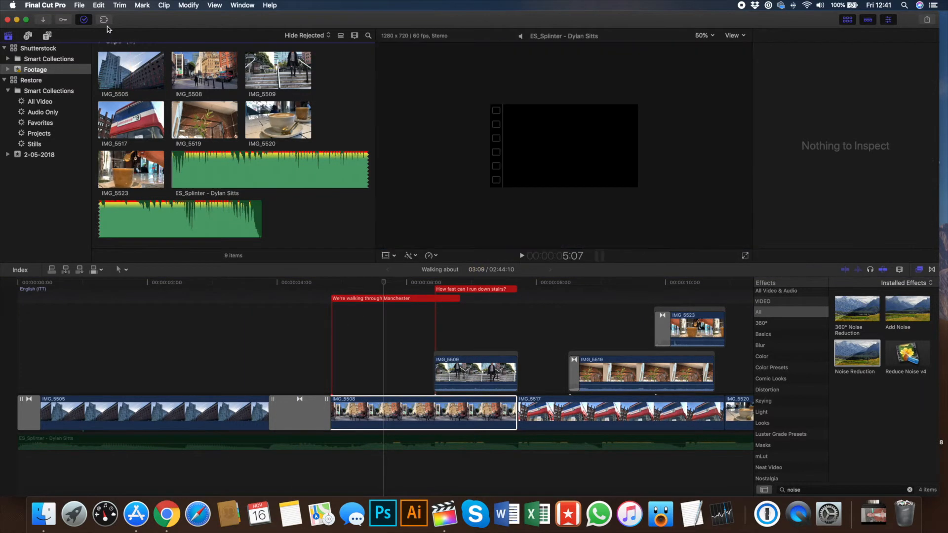
# Launch the Shutterstock extension and browse into its Seasonal stock footage collection.
pyautogui.click(104, 19)
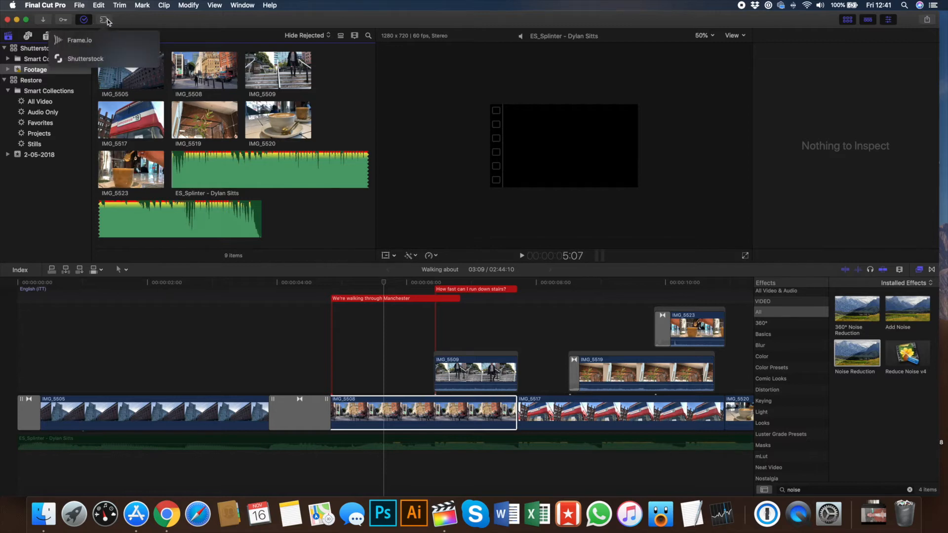
pyautogui.moveTo(79, 40)
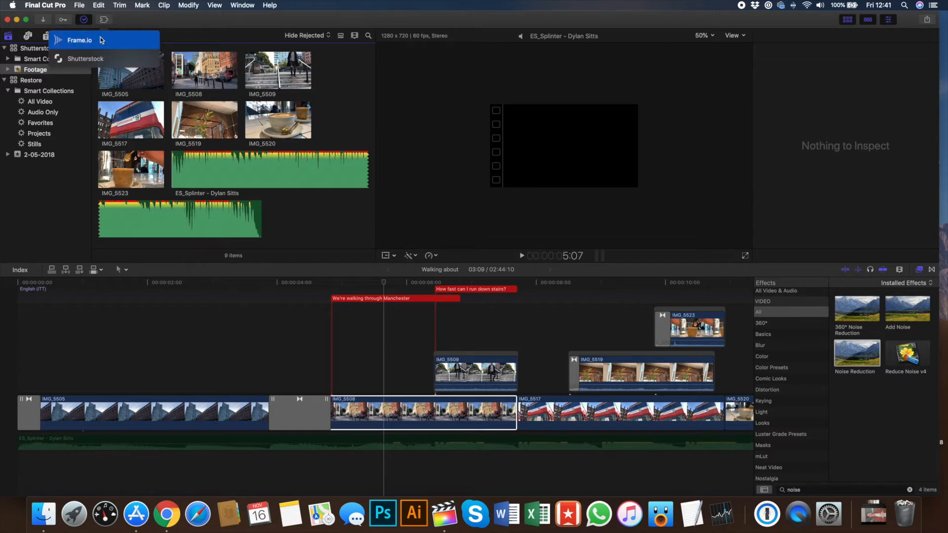
pyautogui.moveTo(84, 59)
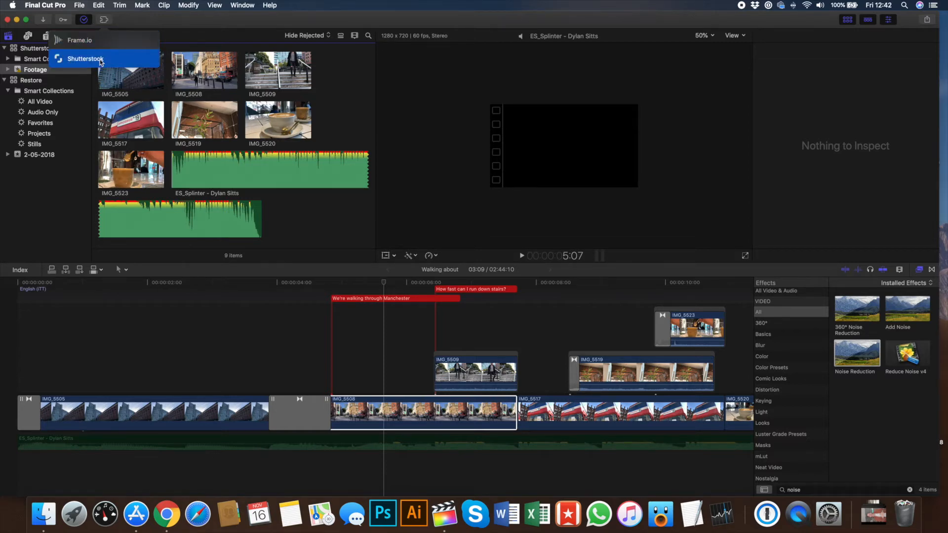
pyautogui.click(85, 59)
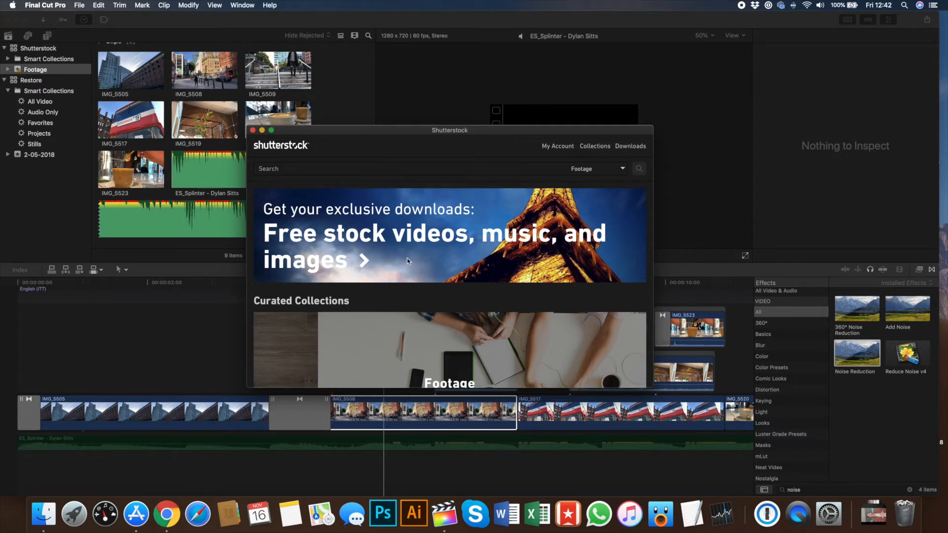
pyautogui.scroll(-3)
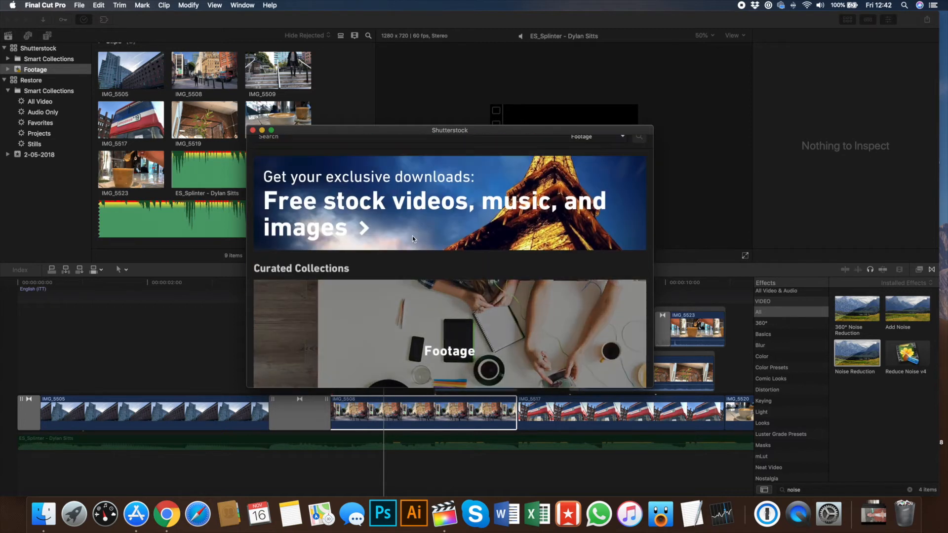
pyautogui.scroll(-3)
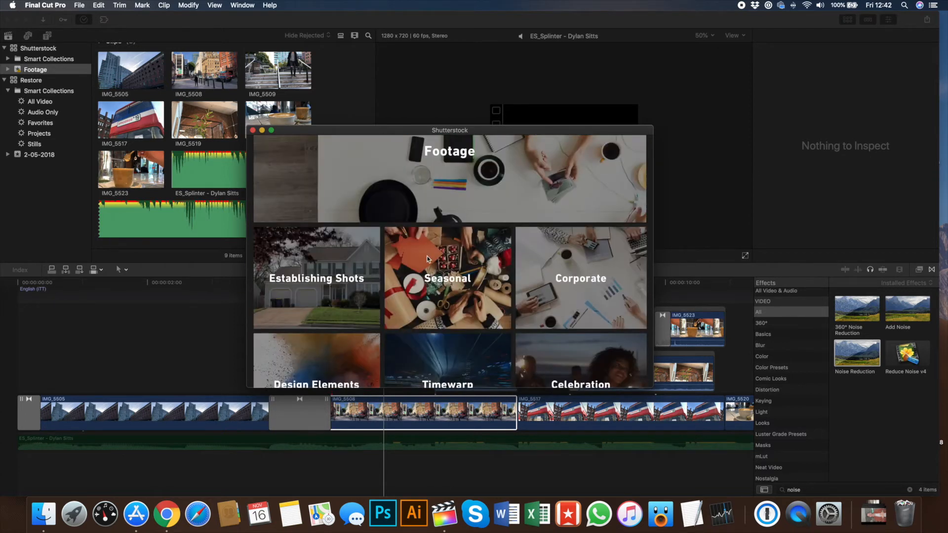
pyautogui.click(447, 278)
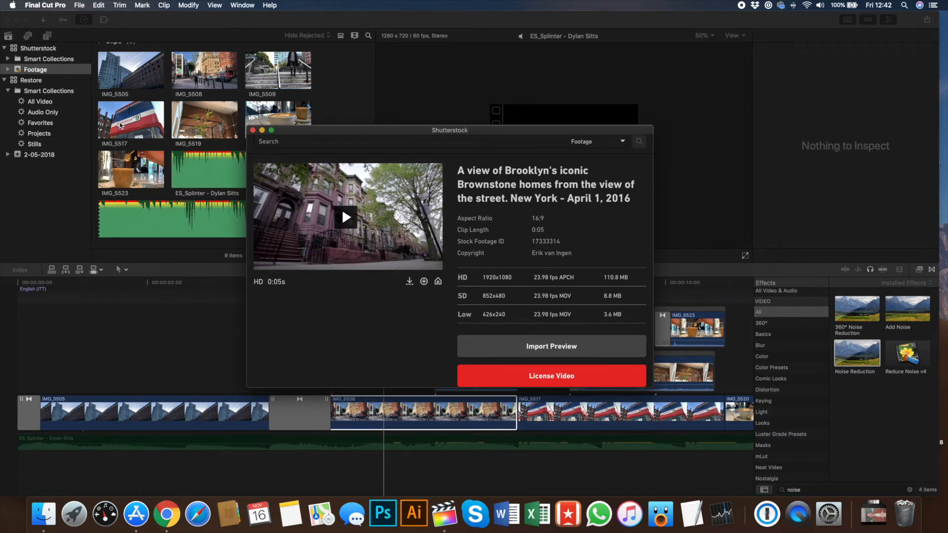
pyautogui.moveTo(170, 178)
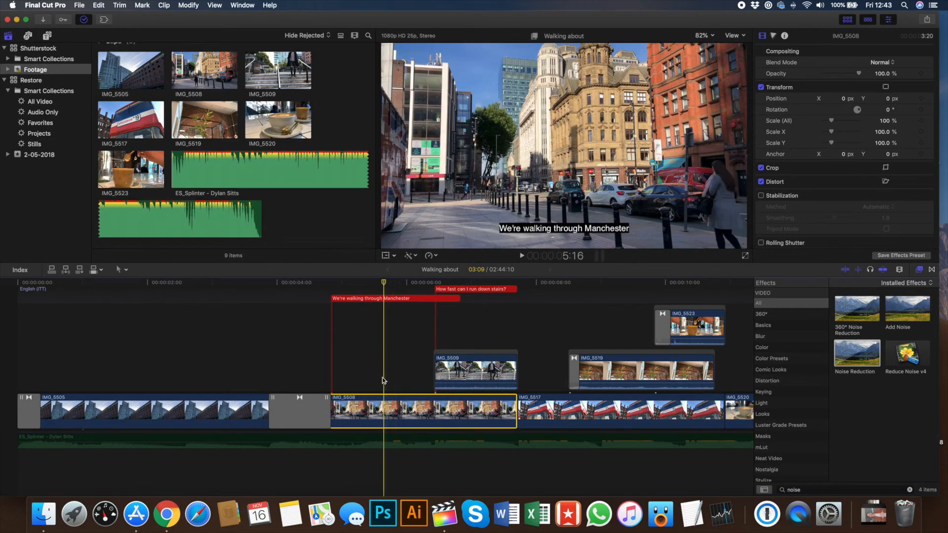
# Skim the IMG_5508 clip to preview the 'We're walking through Manchester' caption.
pyautogui.moveTo(380, 411); pyautogui.dragTo(438, 411)
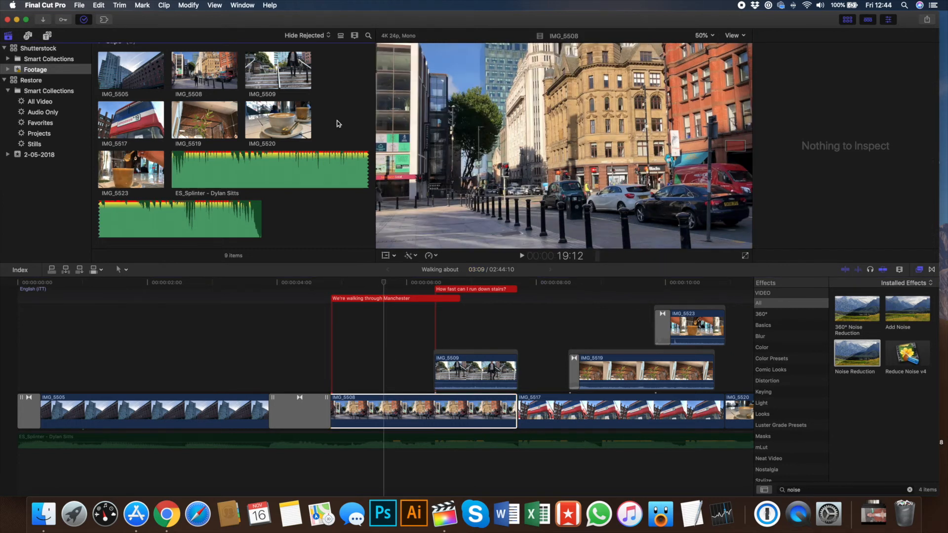
pyautogui.moveTo(340, 116)
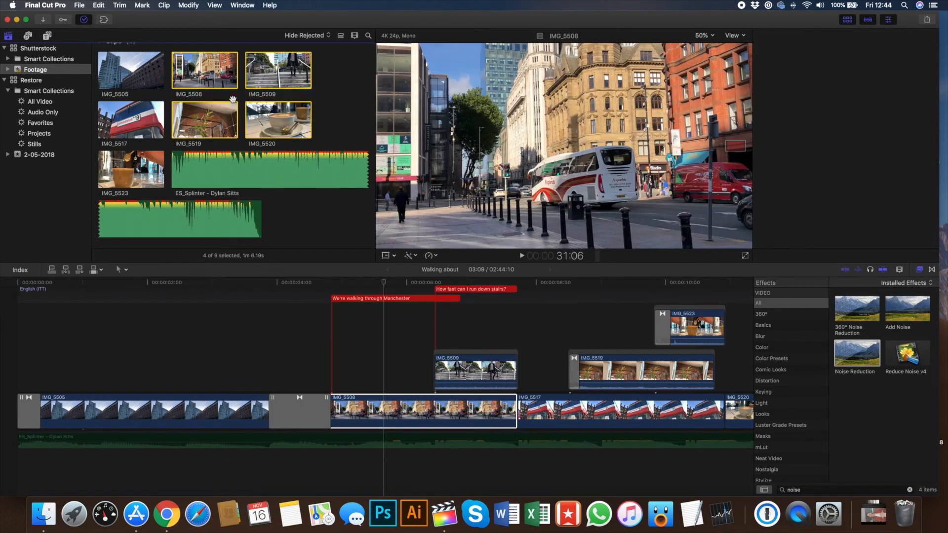
# Export the four selected clips via Share > Export File.
pyautogui.click(927, 20)
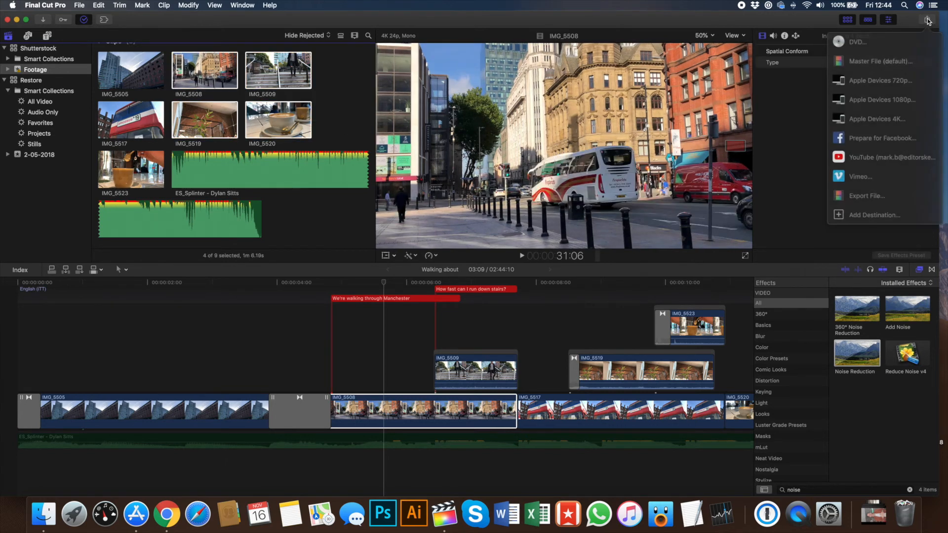
pyautogui.click(879, 61)
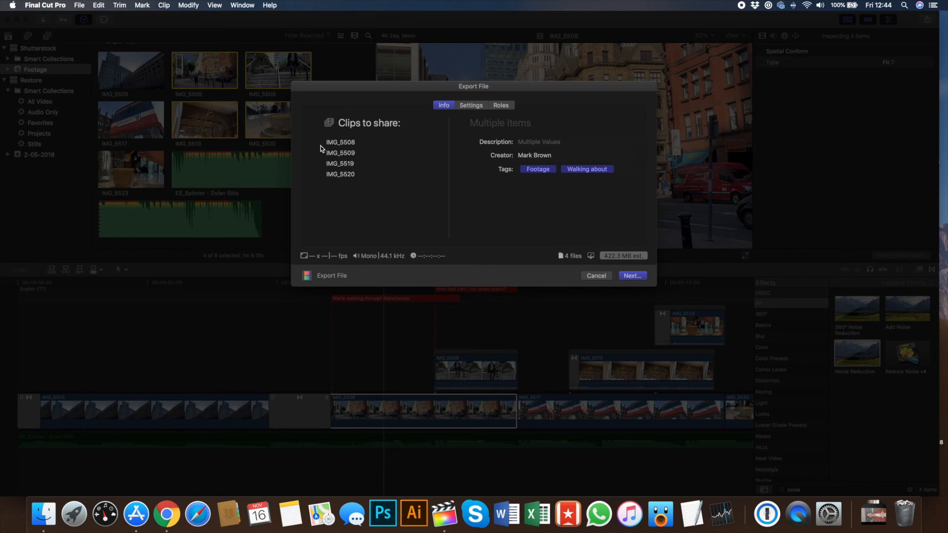
pyautogui.moveTo(473, 212)
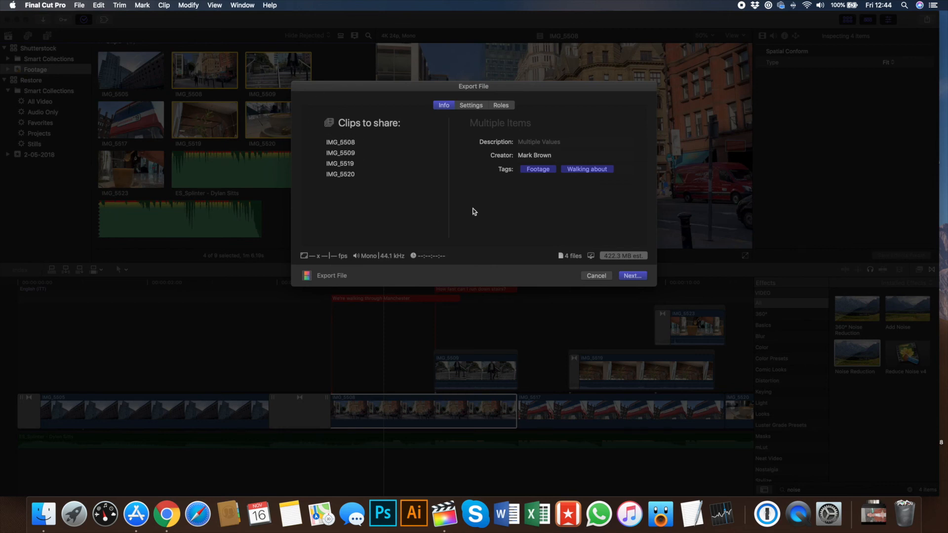
pyautogui.moveTo(593, 232)
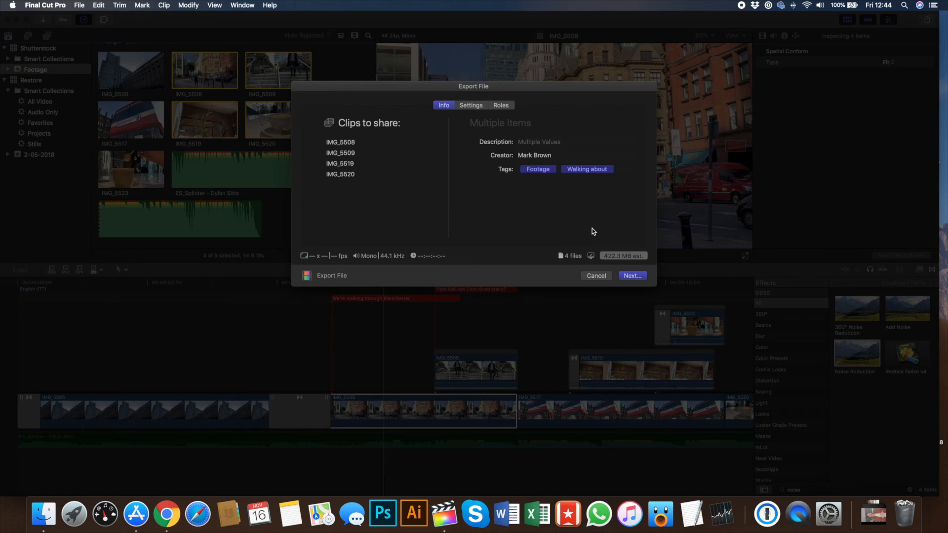
pyautogui.moveTo(403, 209)
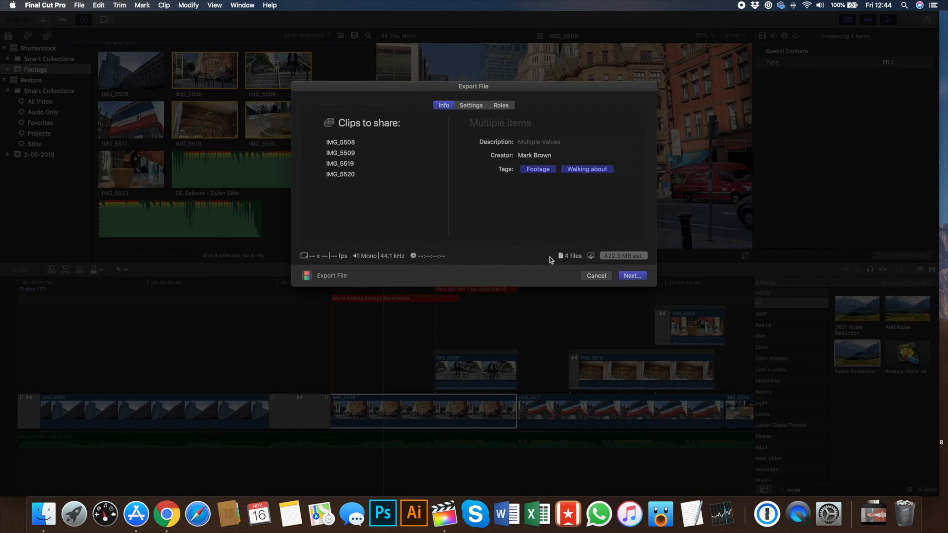
# Cancel the batch export of the four clips.
pyautogui.click(595, 275)
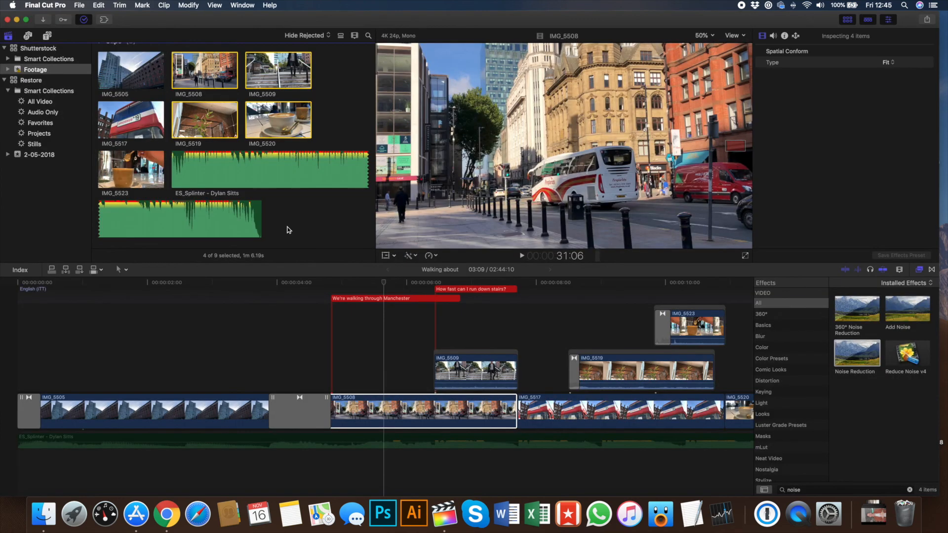
pyautogui.moveTo(338, 255)
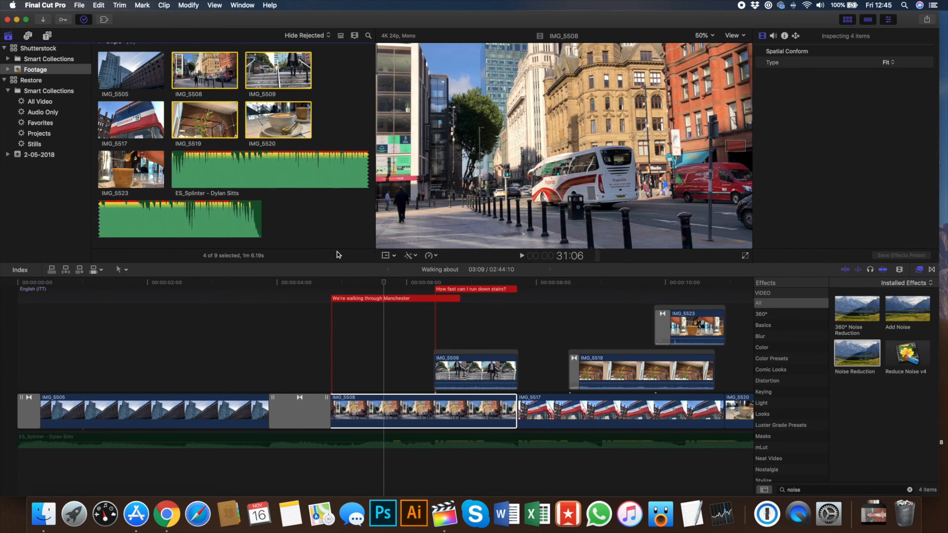
pyautogui.moveTo(308, 218)
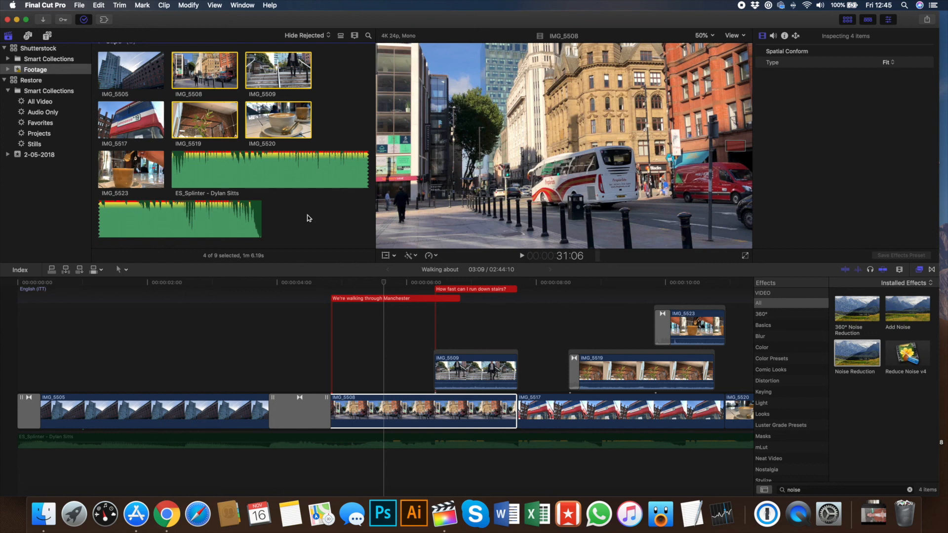
pyautogui.moveTo(313, 218)
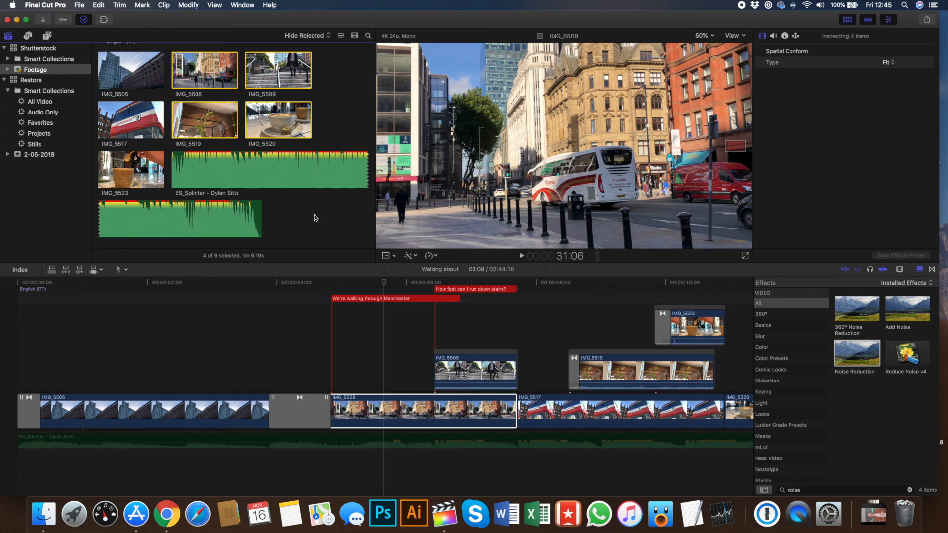